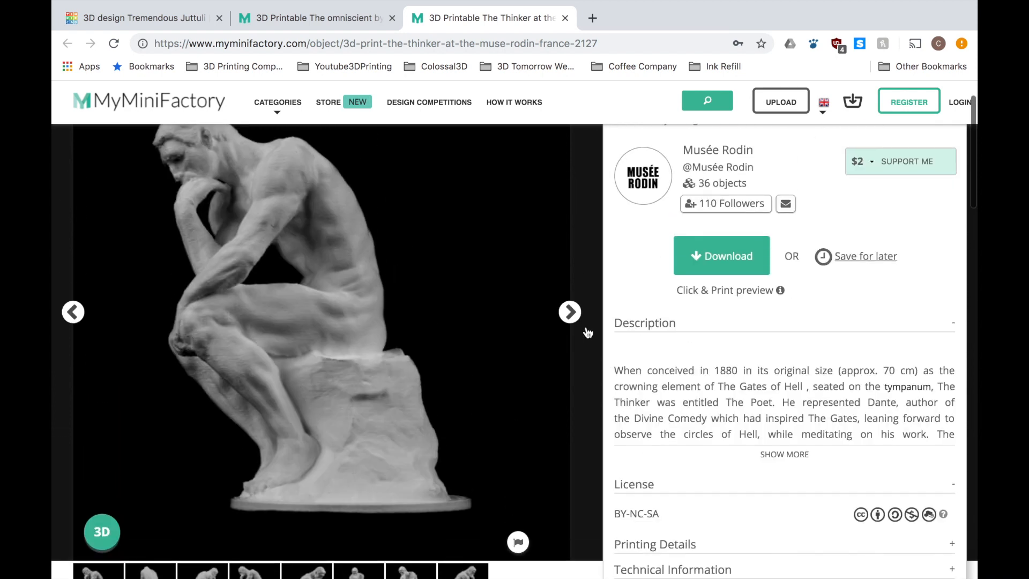
# Browse The Thinker at the Musée Rodin preview images, then download the model file.
pyautogui.click(569, 312)
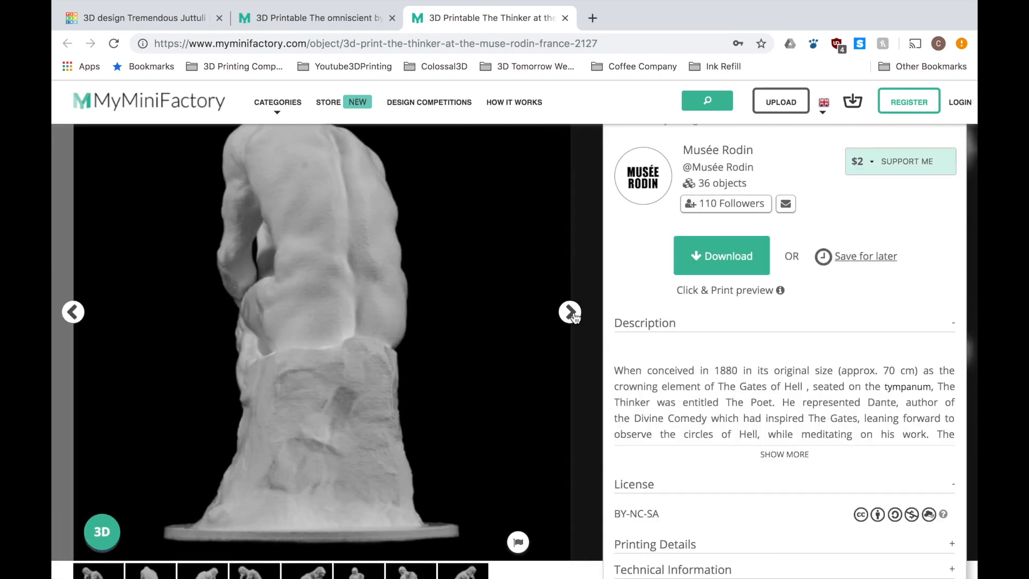
pyautogui.click(569, 312)
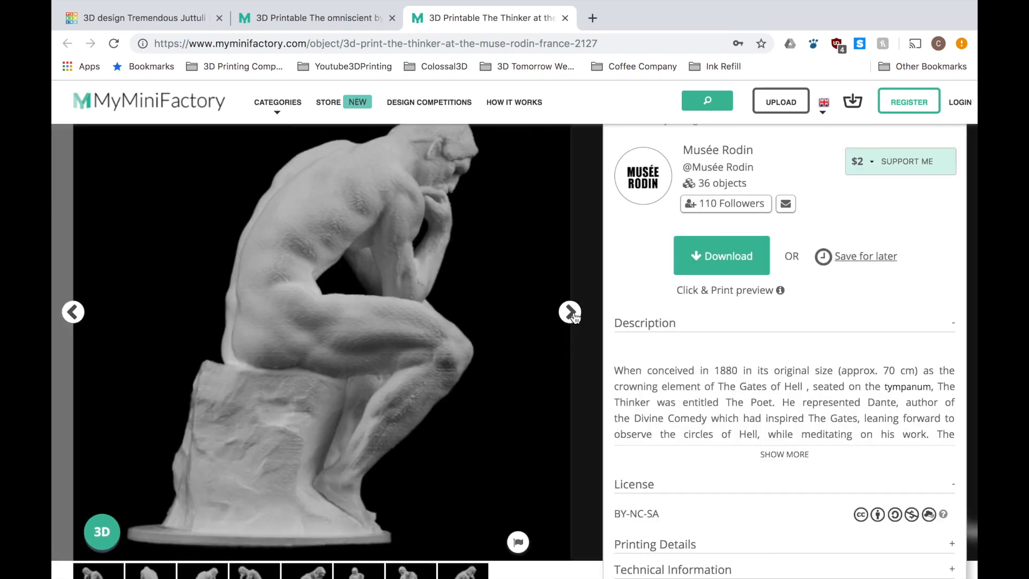
pyautogui.scroll(-3)
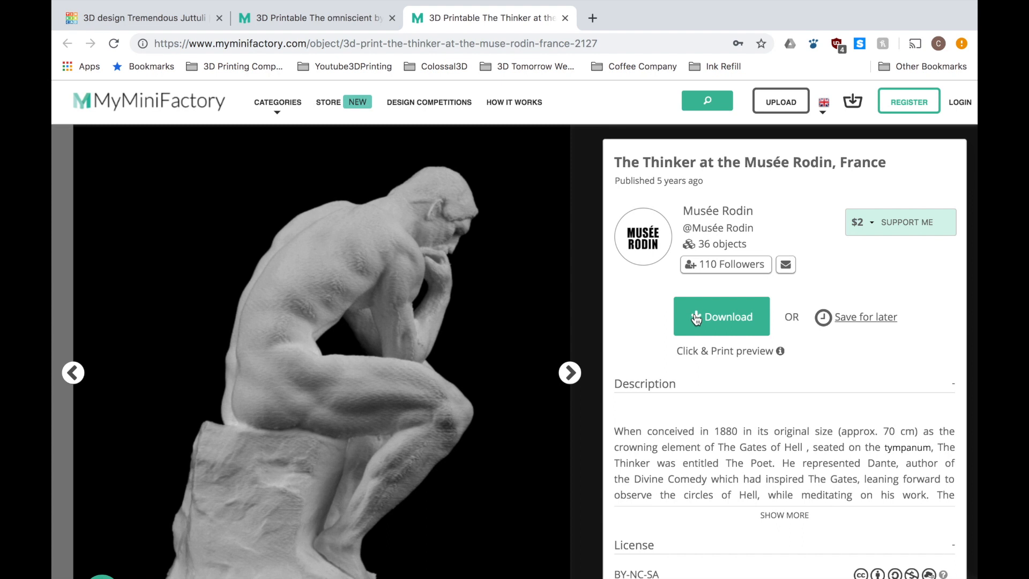
pyautogui.click(721, 316)
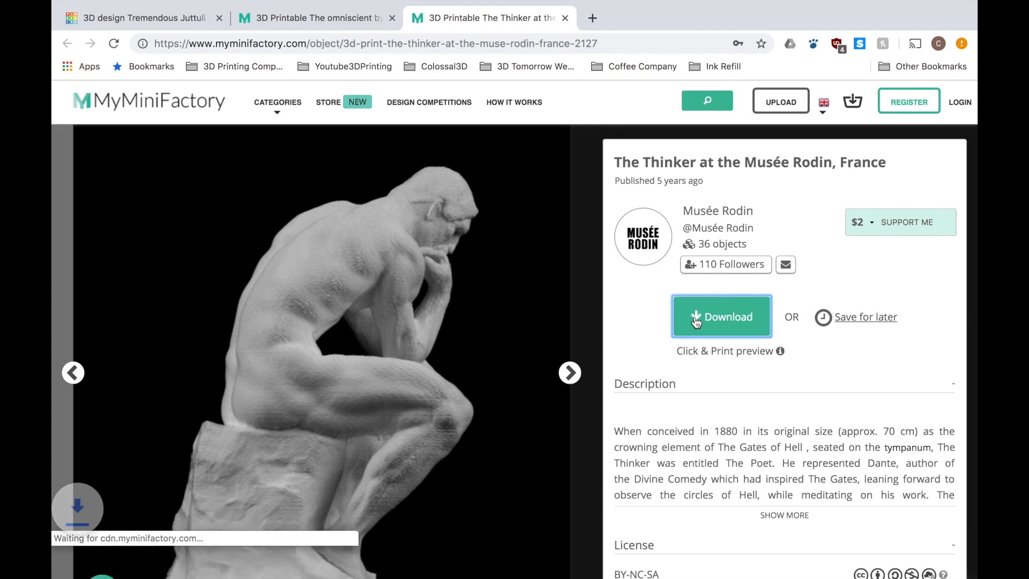
pyautogui.click(721, 316)
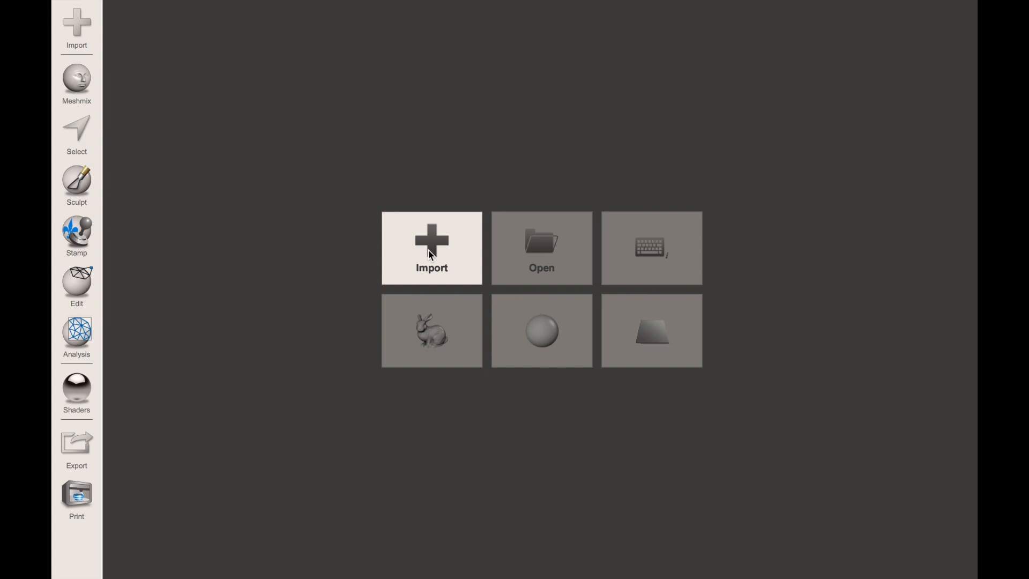
# Import the 'the-thinker' STL file and orbit to see the statue side-on.
pyautogui.write('the-thinker')
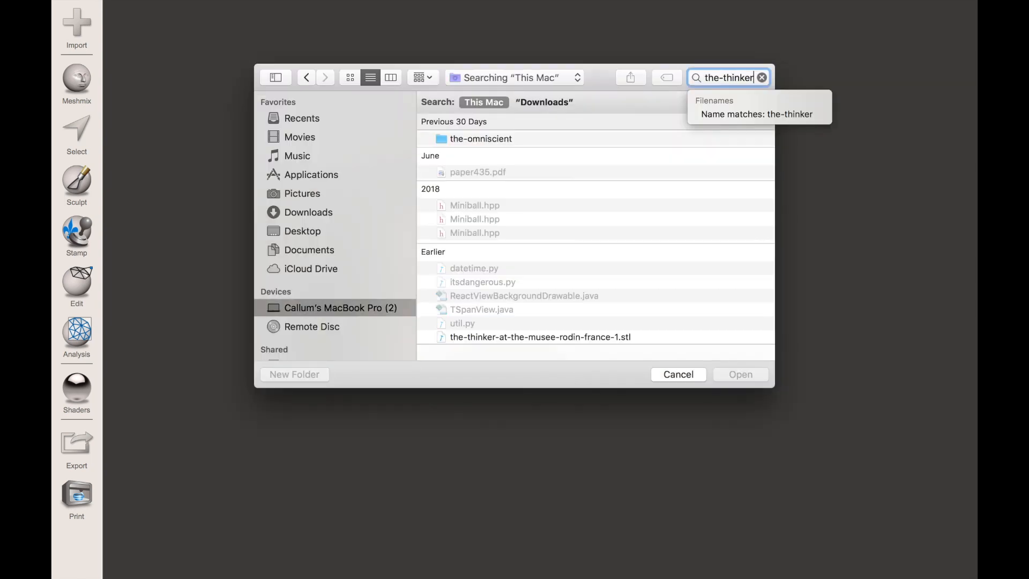
pyautogui.click(757, 113)
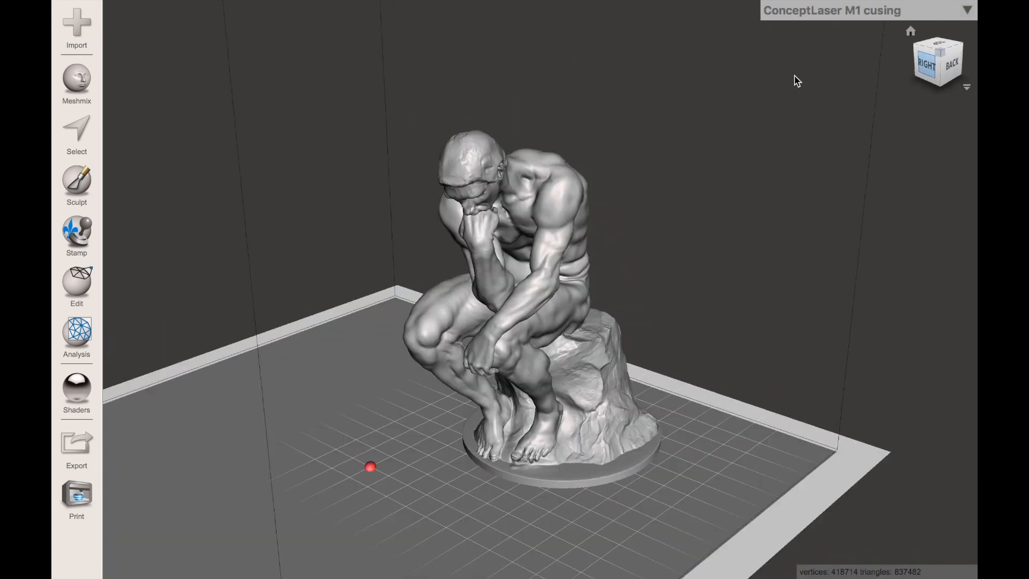
pyautogui.moveTo(798, 81); pyautogui.dragTo(863, 52)
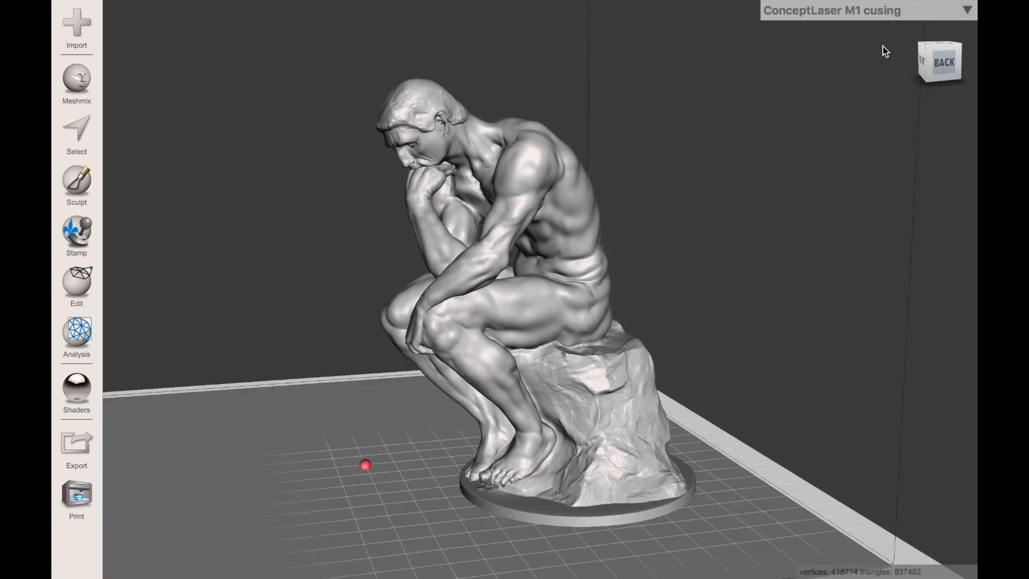
# Select the whole Thinker mesh and start Reduce with the Max Deviation target.
pyautogui.click(76, 135)
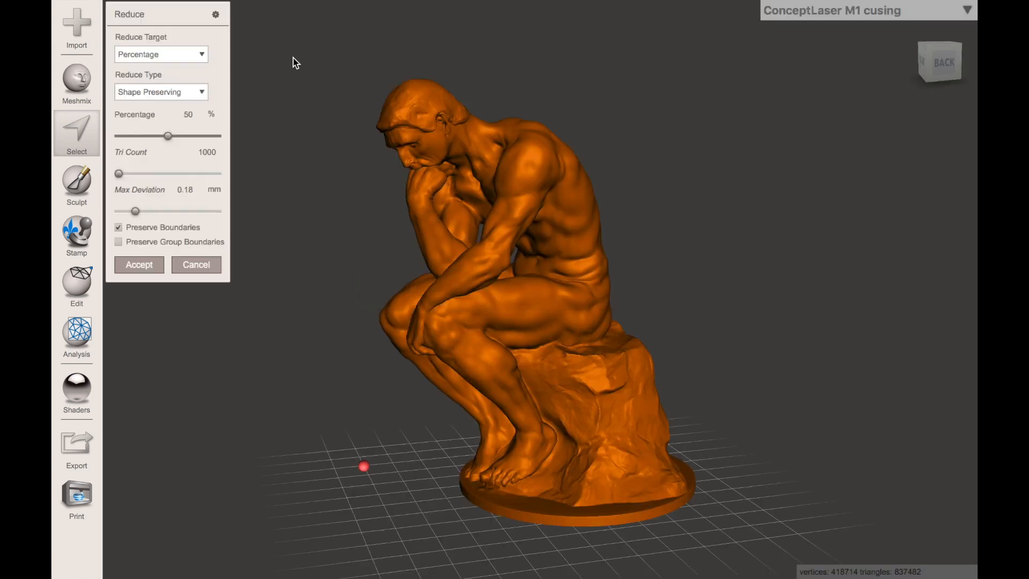
pyautogui.click(160, 54)
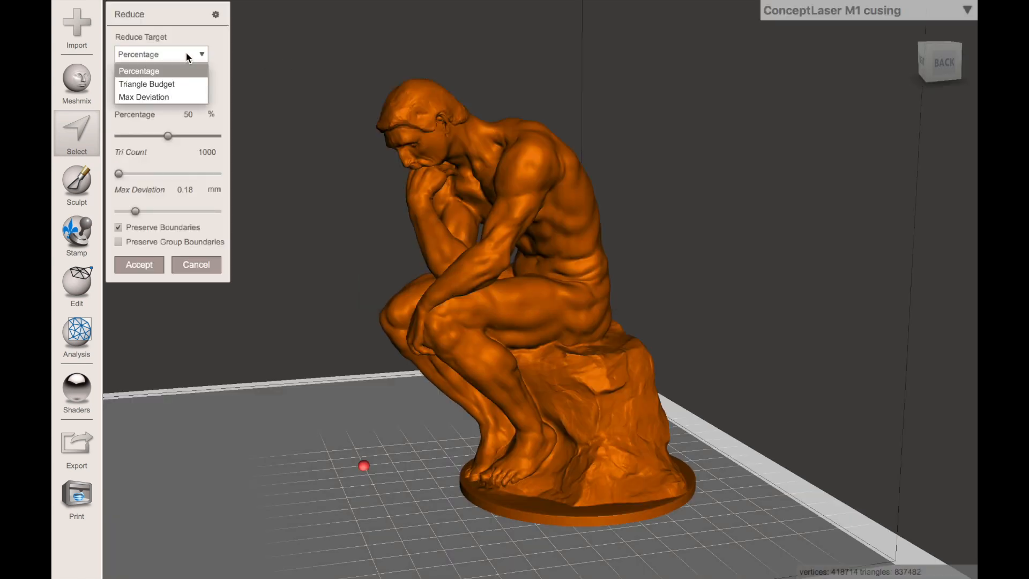
pyautogui.click(139, 264)
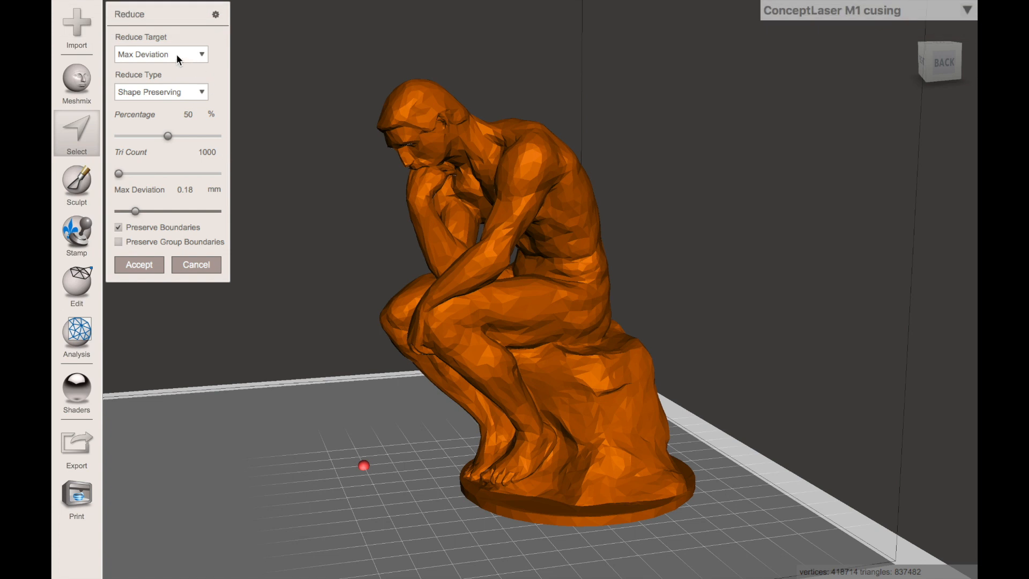
# Reduce the statue mesh with a maximum deviation of 0.01 mm.
pyautogui.click(184, 190)
pyautogui.write('0.01')
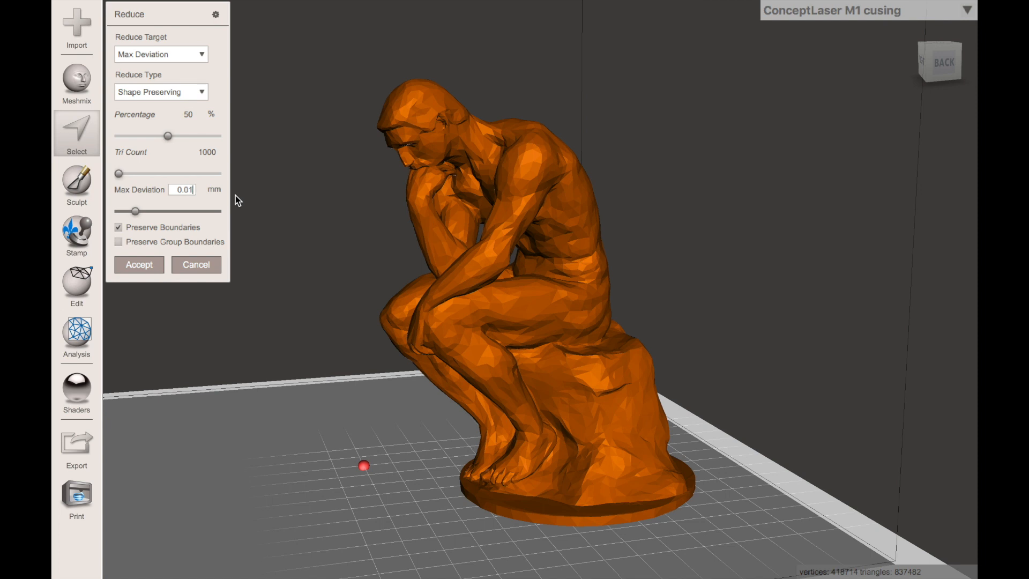
pyautogui.click(138, 265)
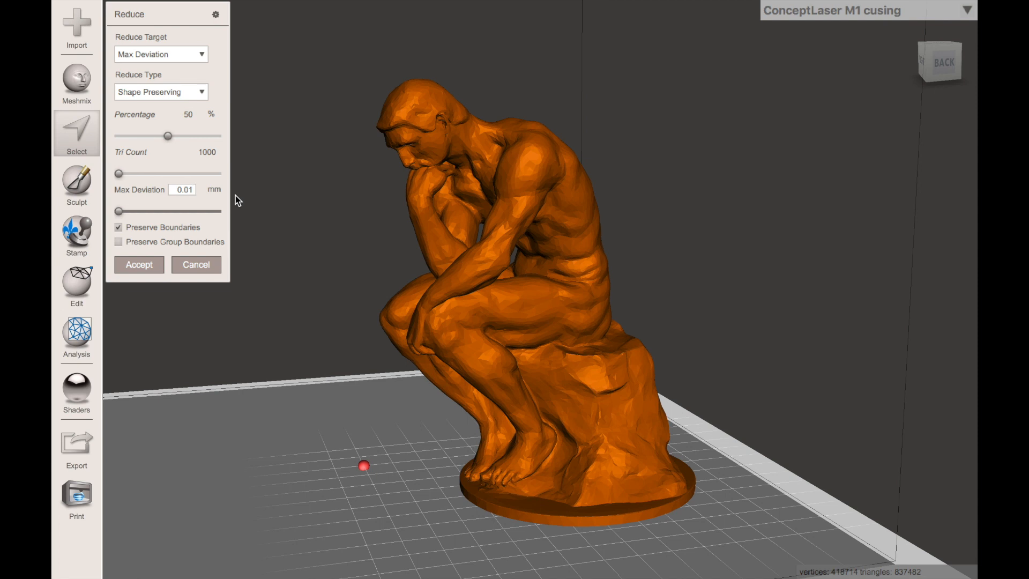
pyautogui.moveTo(118, 210); pyautogui.dragTo(135, 210)
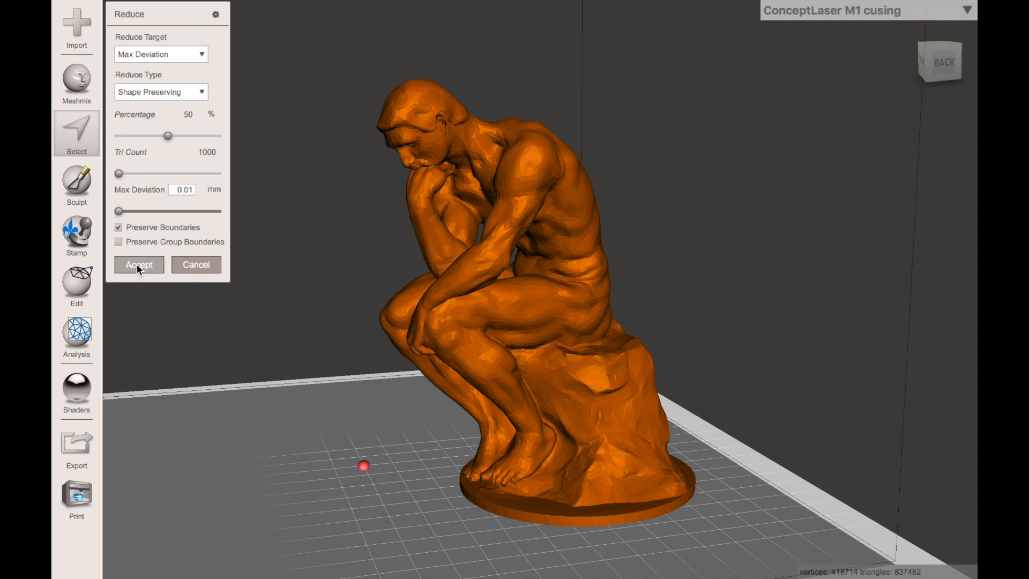
pyautogui.click(138, 265)
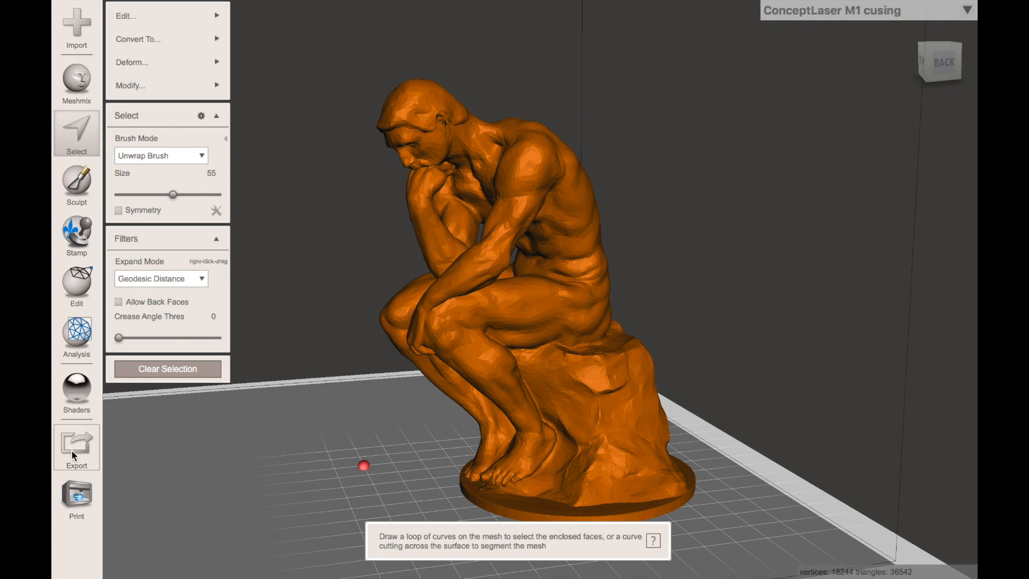
# Export the reduced mesh as the-thinker-reduced.stl into Downloads.
pyautogui.click(77, 449)
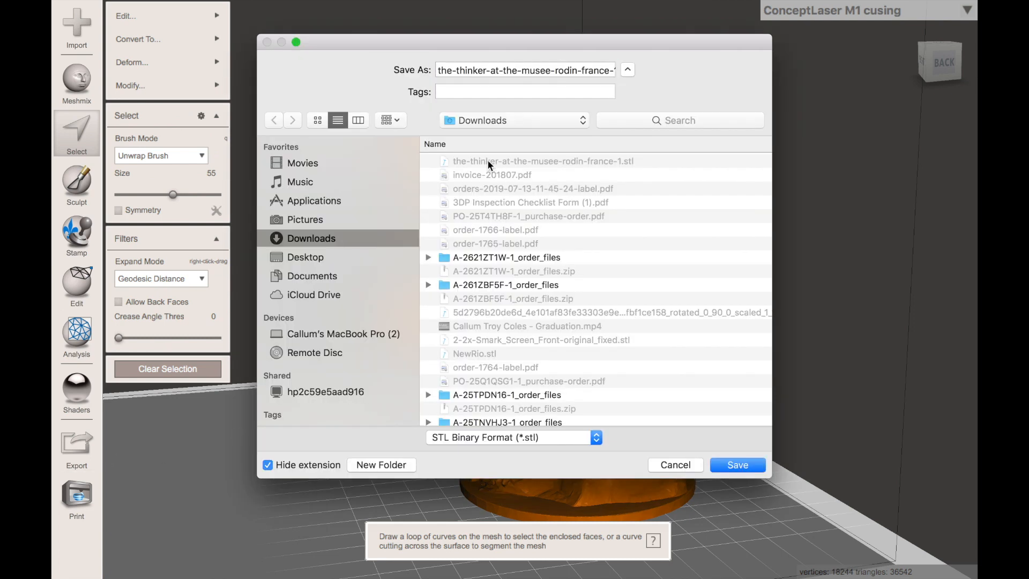
pyautogui.write('the-thinker-reduced')
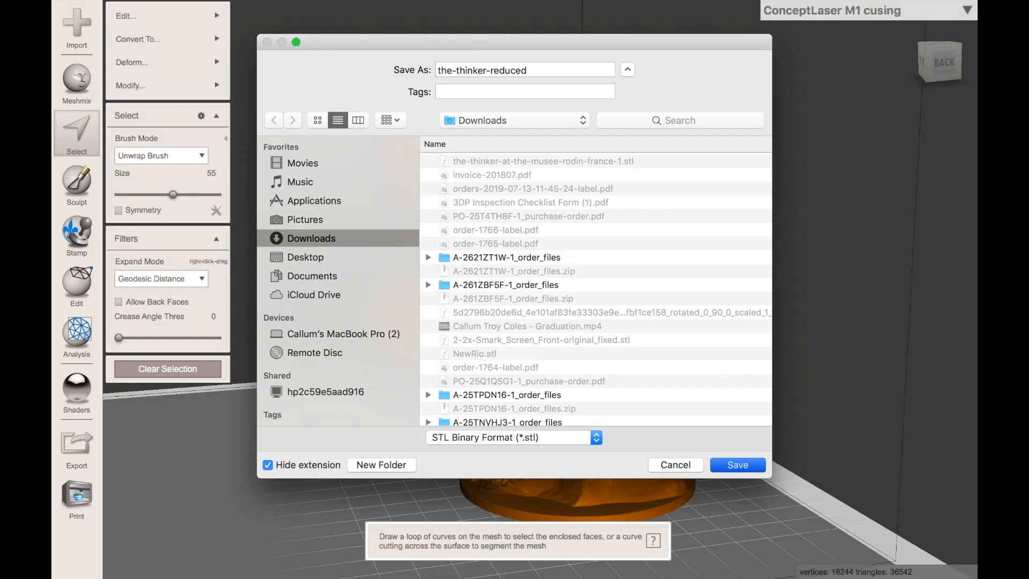
pyautogui.click(737, 465)
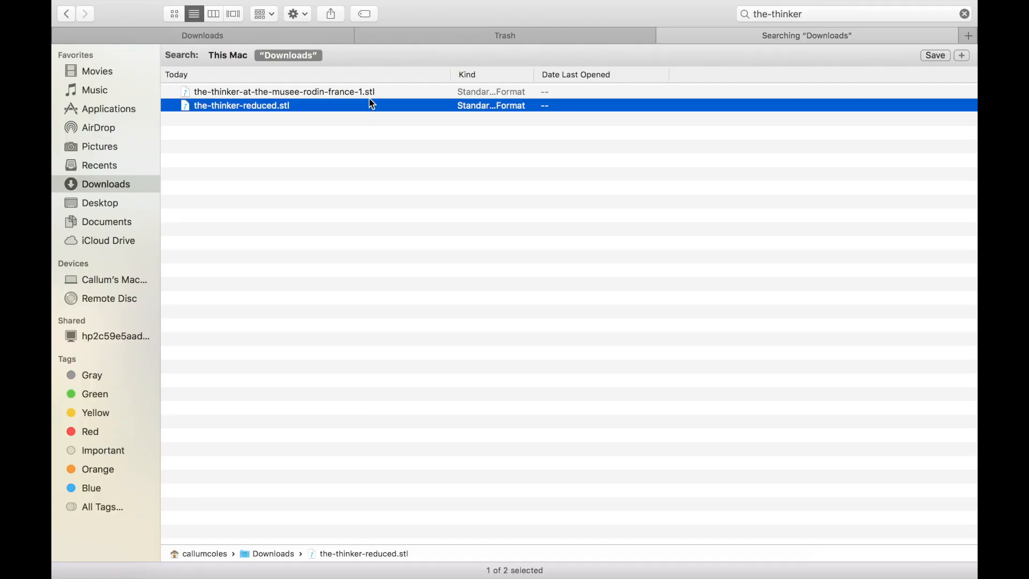
# Open Get Info for the-thinker-reduced.stl to check its roughly 1.8 MB size.
pyautogui.rightClick(241, 105)
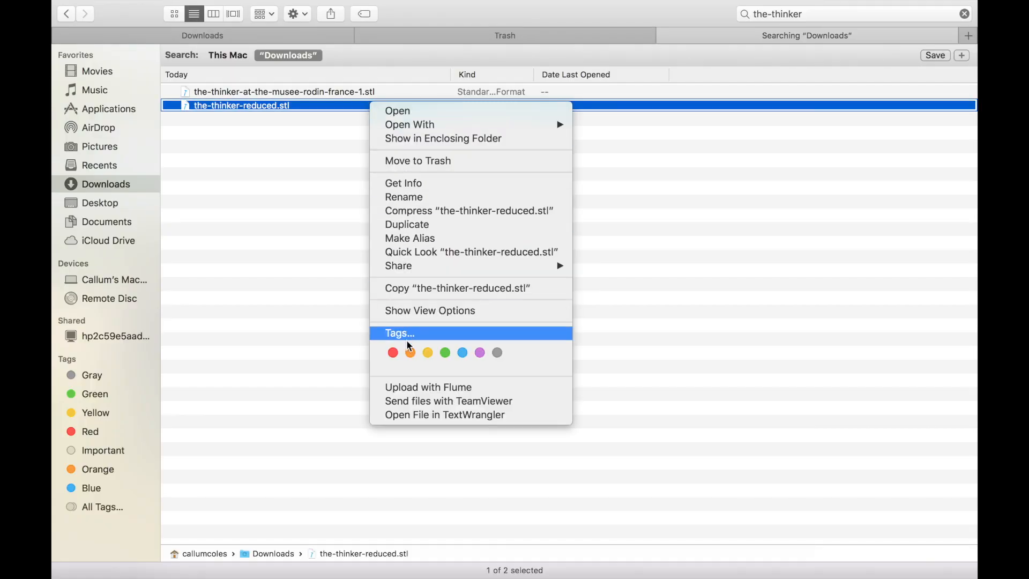
pyautogui.click(421, 190)
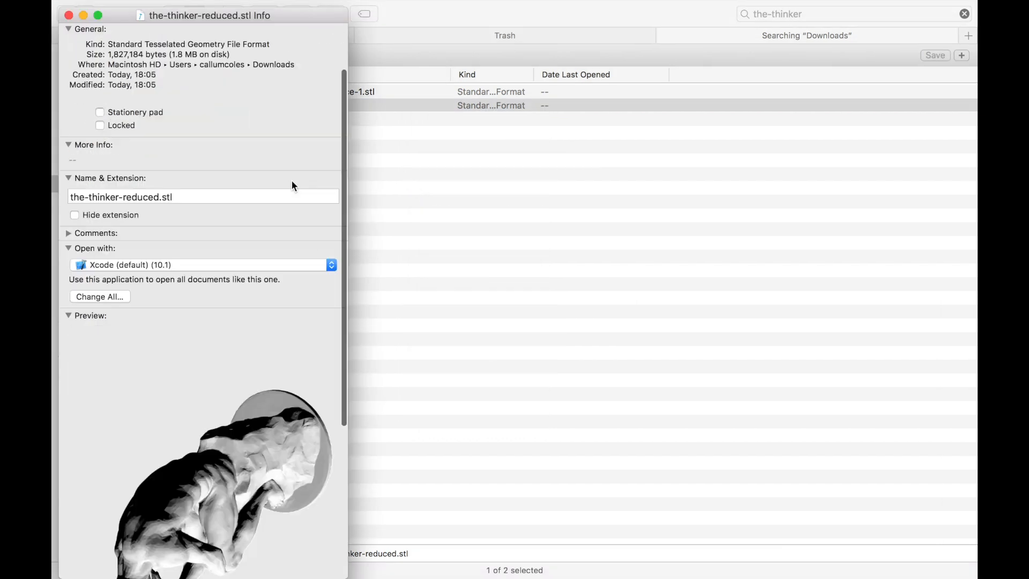
pyautogui.scroll(-3)
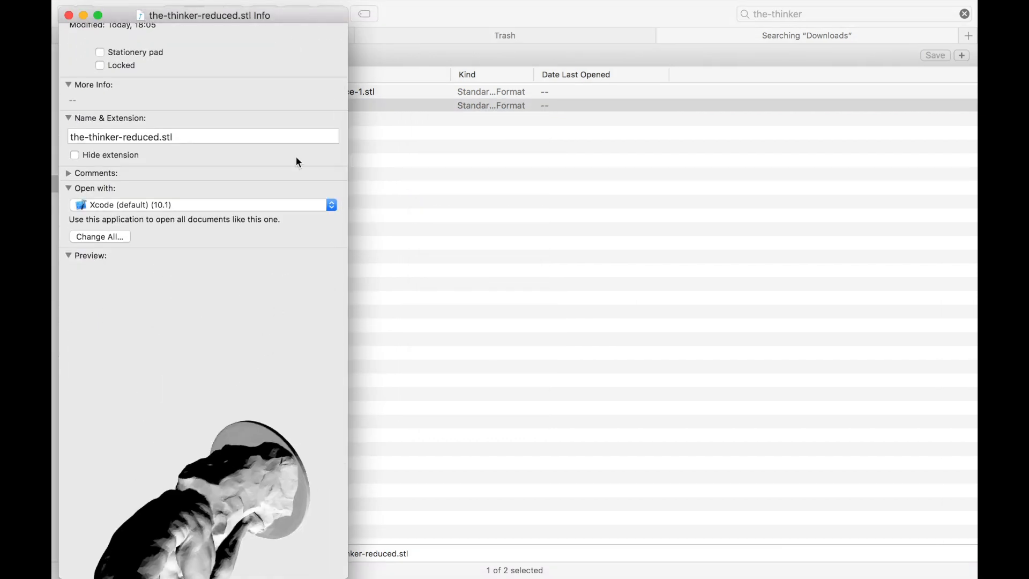